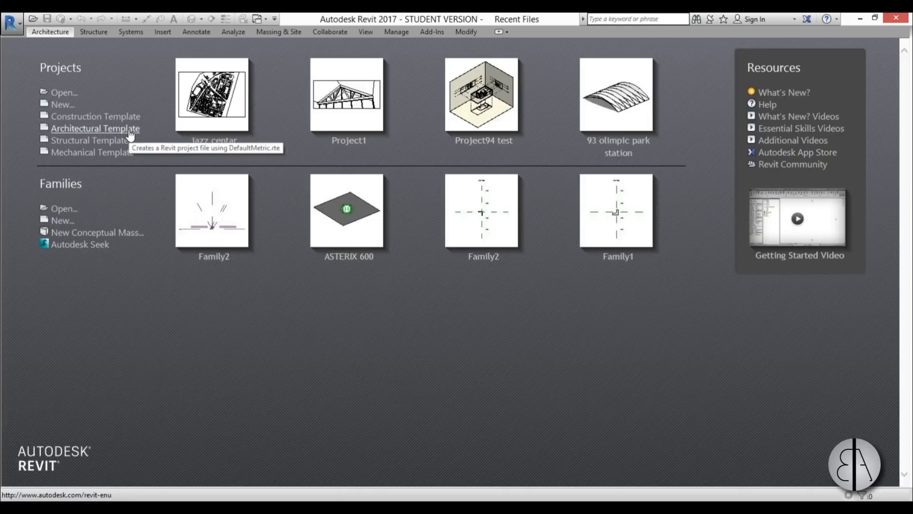
# Create a project from the architectural template and set length units to meters.
pyautogui.click(95, 128)
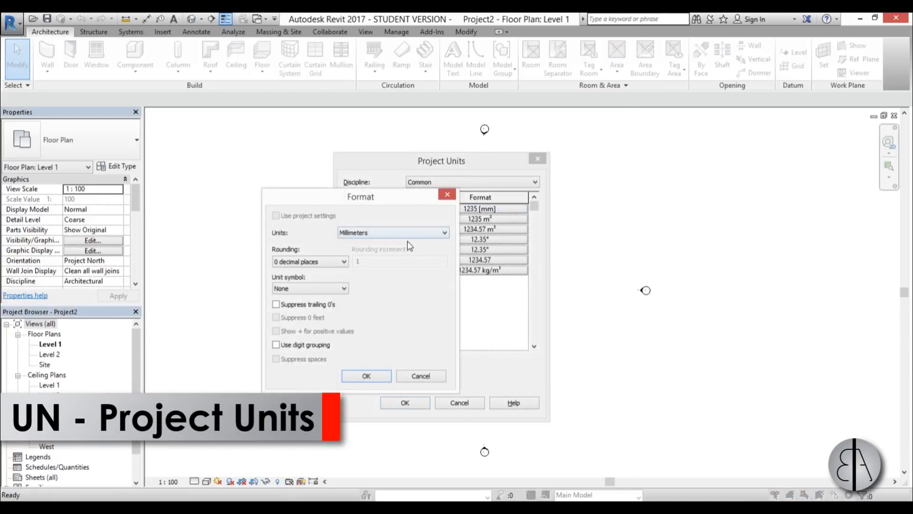
pyautogui.click(392, 232)
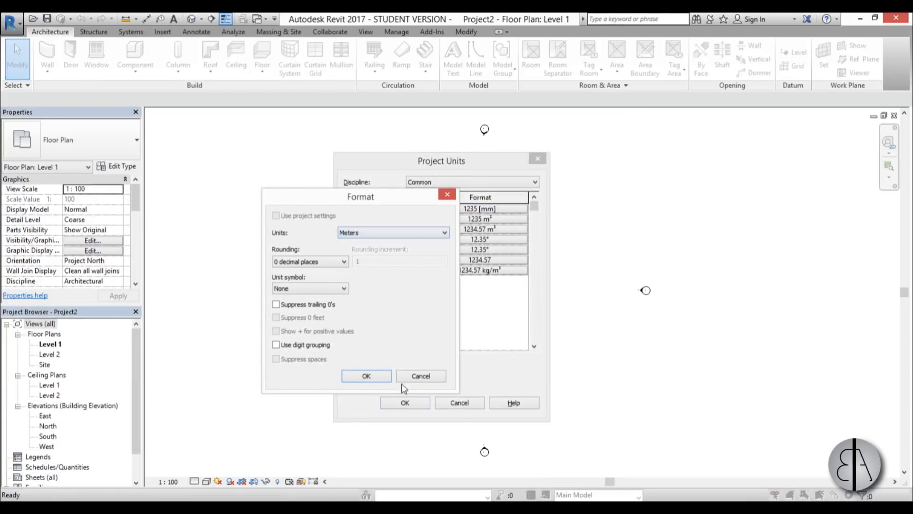
pyautogui.click(366, 376)
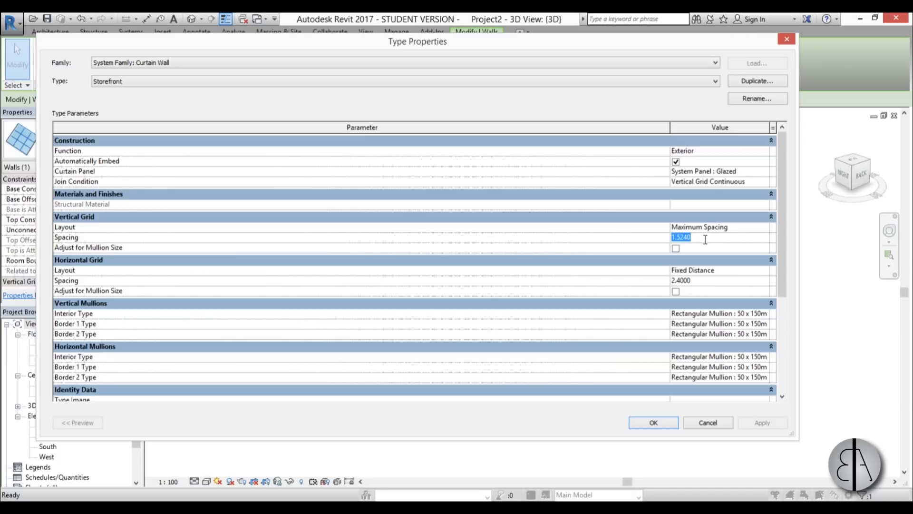
# Enter 1.5 m vertical grid spacing in the Storefront type and view the denser wall in 3D.
pyautogui.write('1.5')
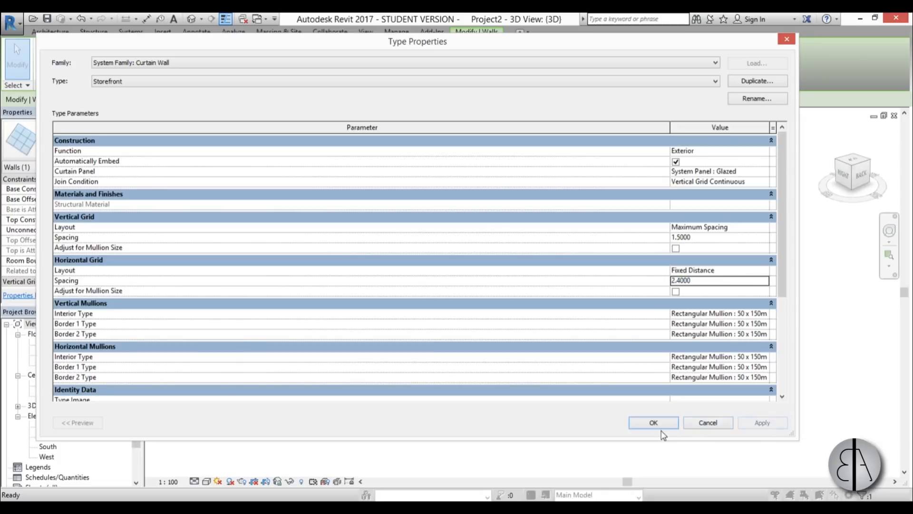
pyautogui.click(653, 422)
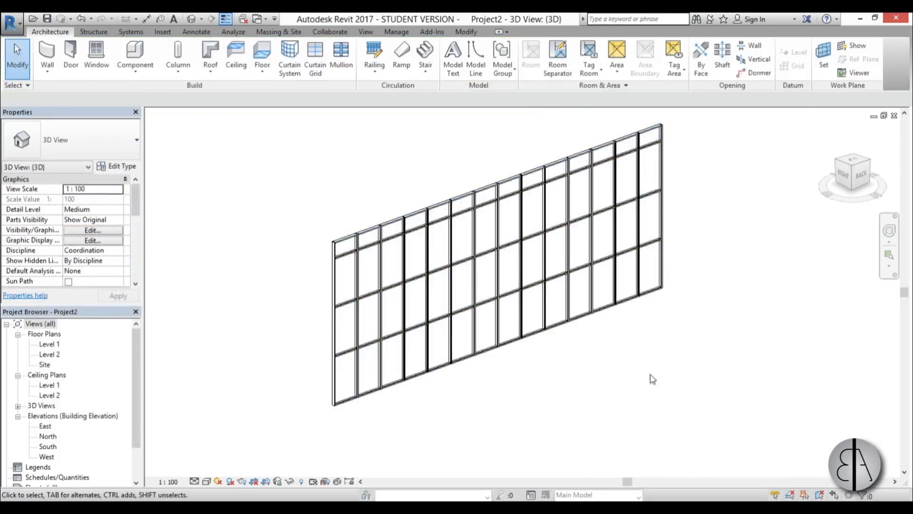
pyautogui.click(440, 255)
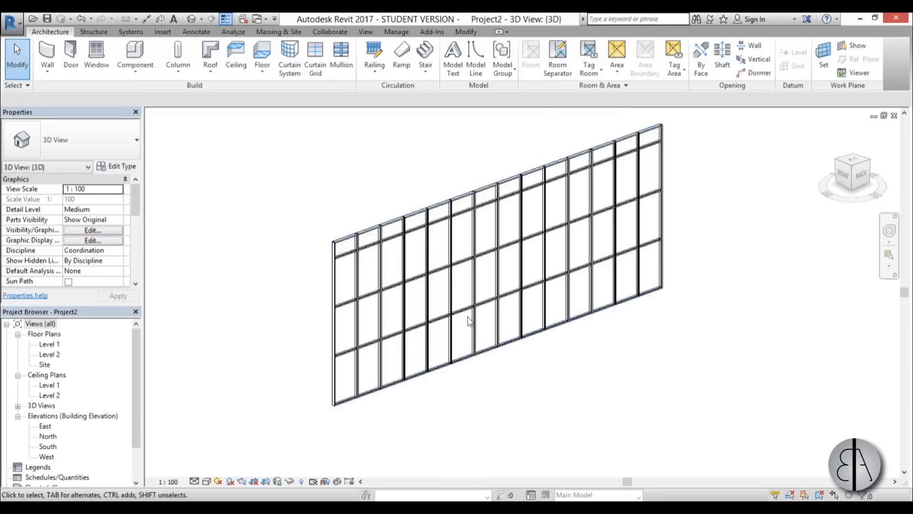
pyautogui.click(457, 323)
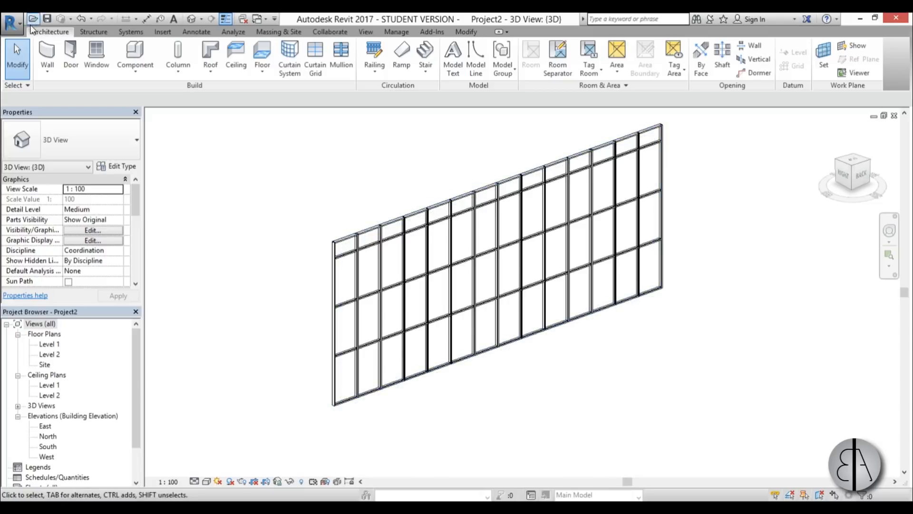
# Create a new family from the Metric Curtain Wall Panel.rft template.
pyautogui.click(10, 19)
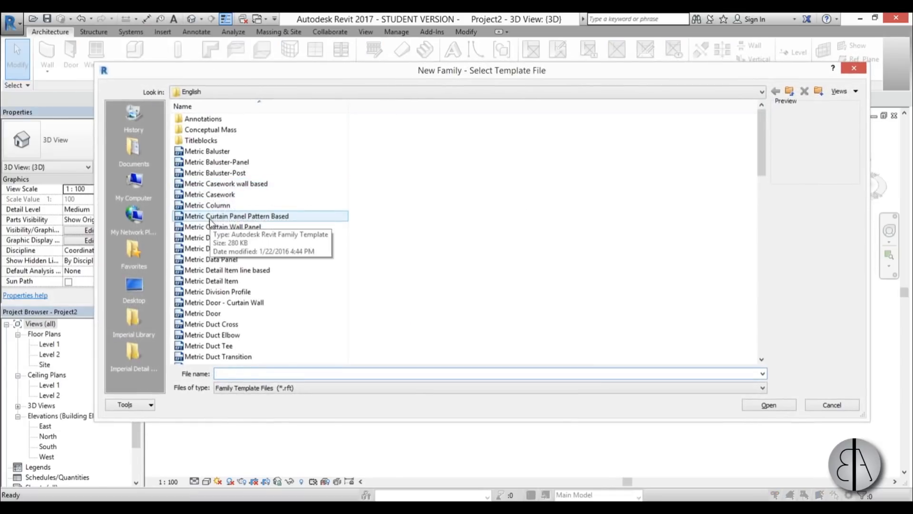
pyautogui.click(223, 226)
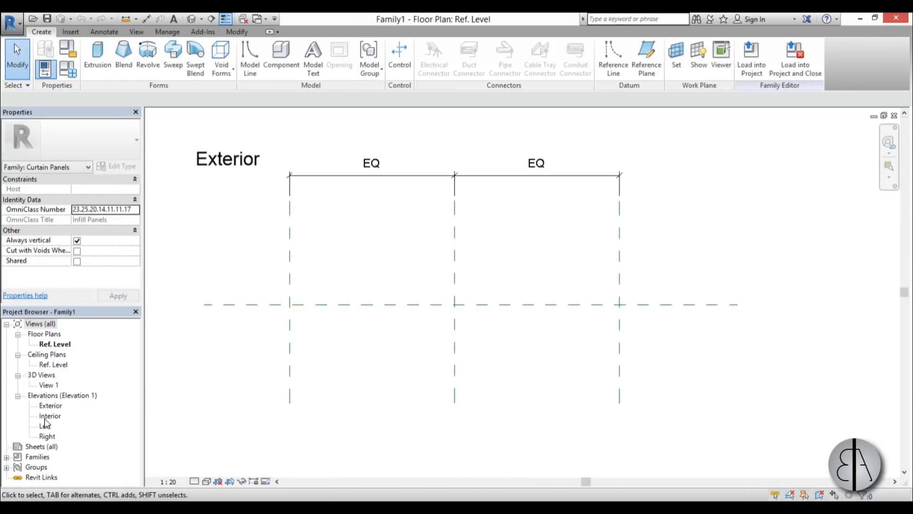
# Show the Exterior elevation and raise the top reference plane to 4000 above the level.
pyautogui.doubleClick(50, 406)
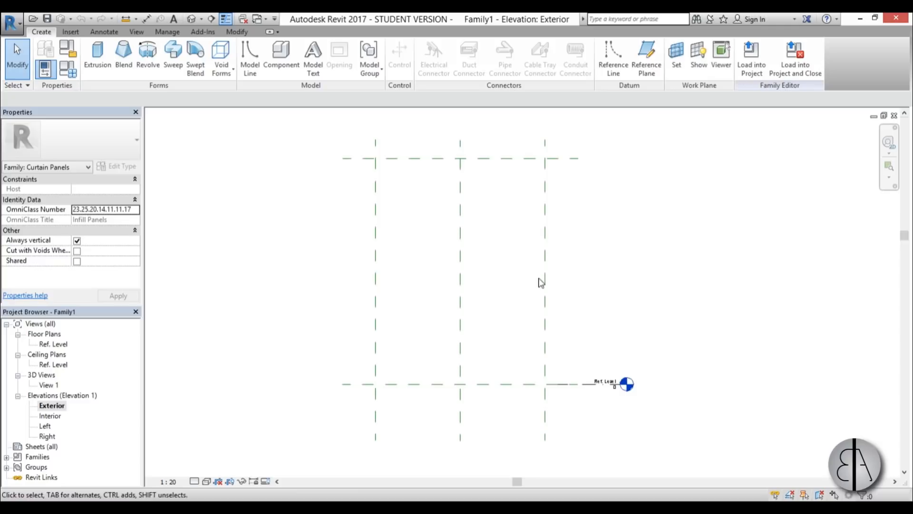
pyautogui.moveTo(563, 148)
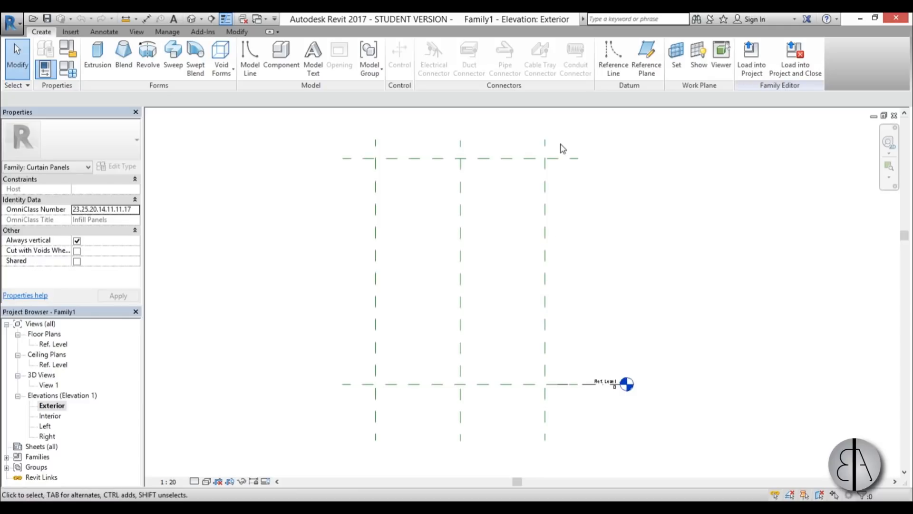
pyautogui.moveTo(511, 159)
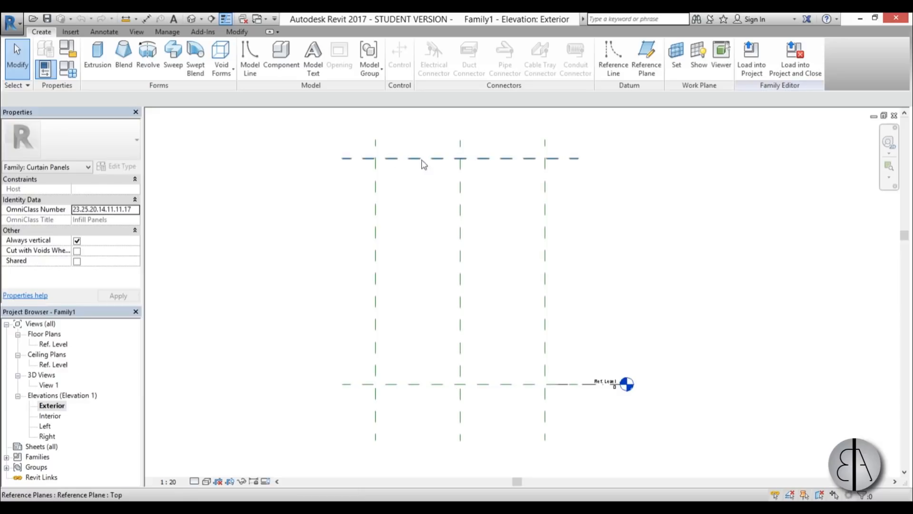
pyautogui.moveTo(508, 170)
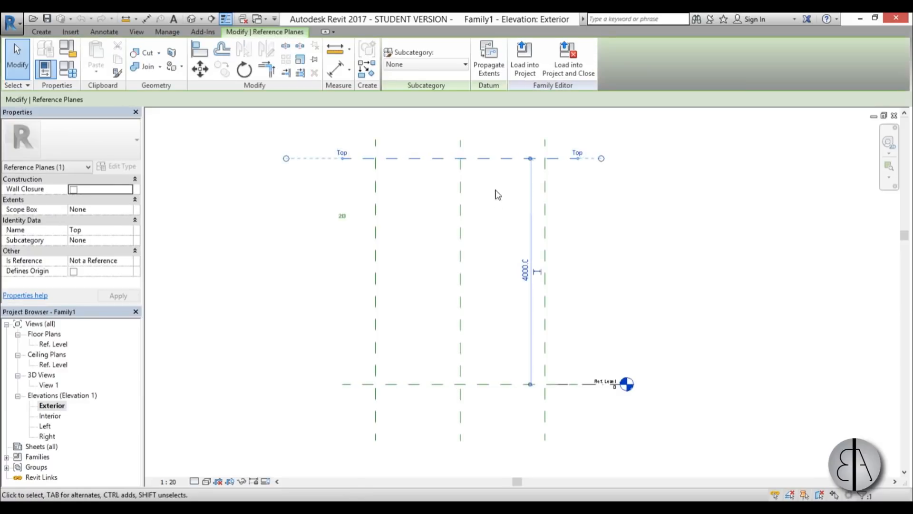
pyautogui.write('23.25.20.14.11.11.17')
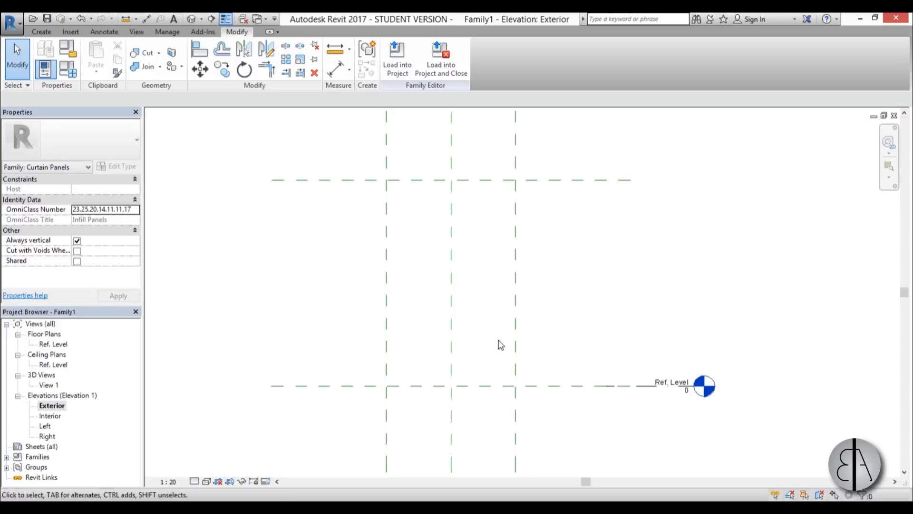
pyautogui.moveTo(508, 381)
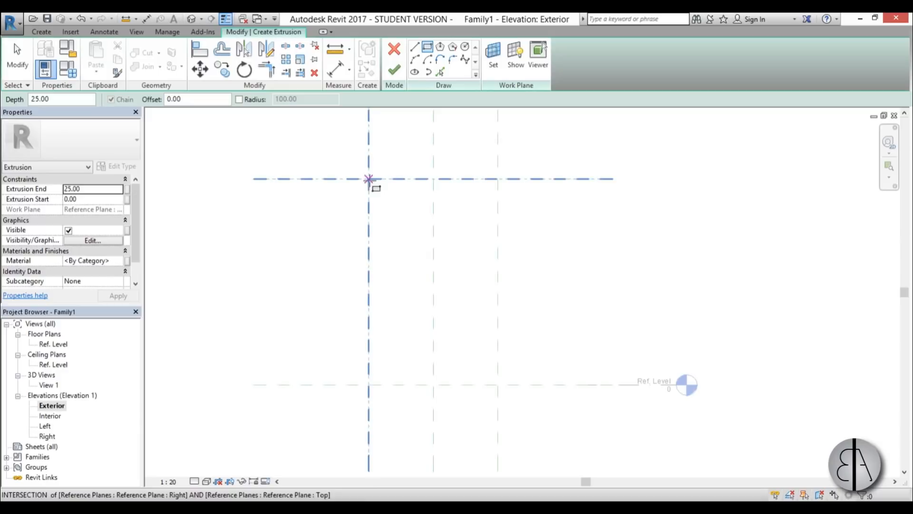
# Extrude a 2-thick Glass rectangle filling the reference-plane boundary and finish it.
pyautogui.moveTo(368, 178); pyautogui.dragTo(498, 384)
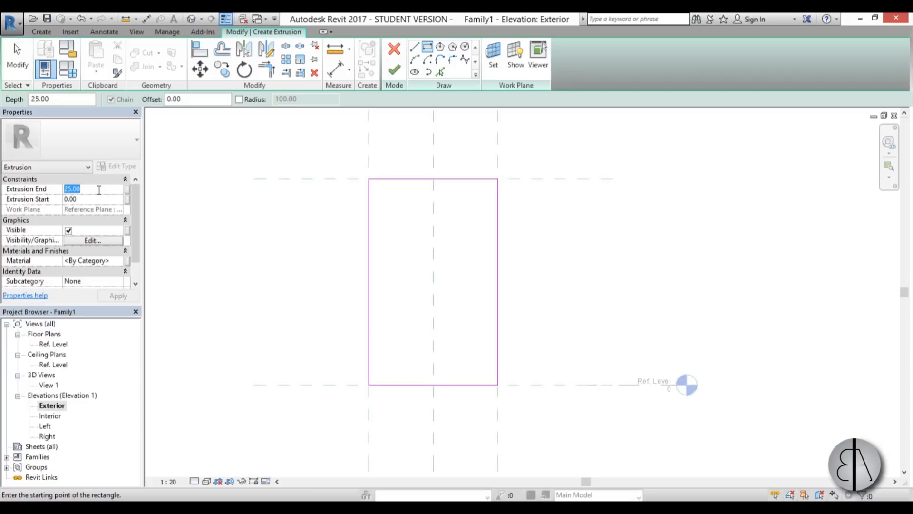
pyautogui.write('2')
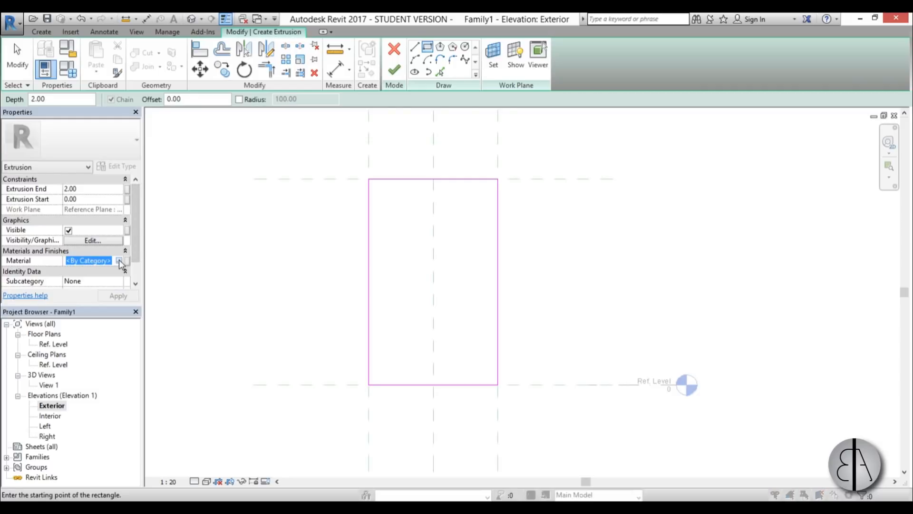
pyautogui.click(118, 261)
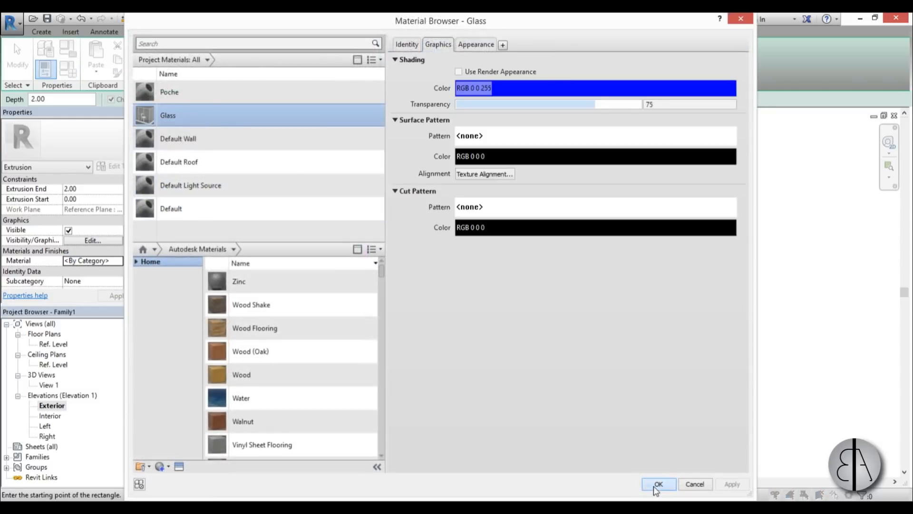
pyautogui.click(658, 485)
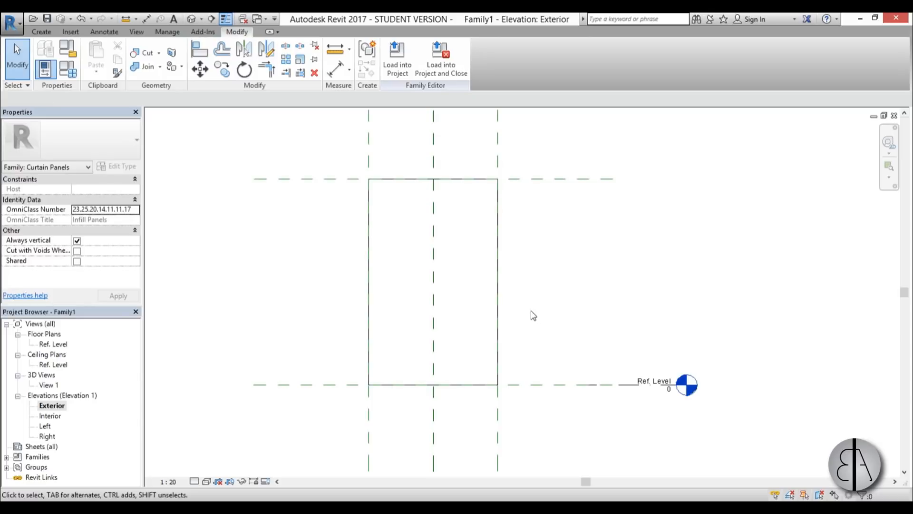
pyautogui.moveTo(413, 172)
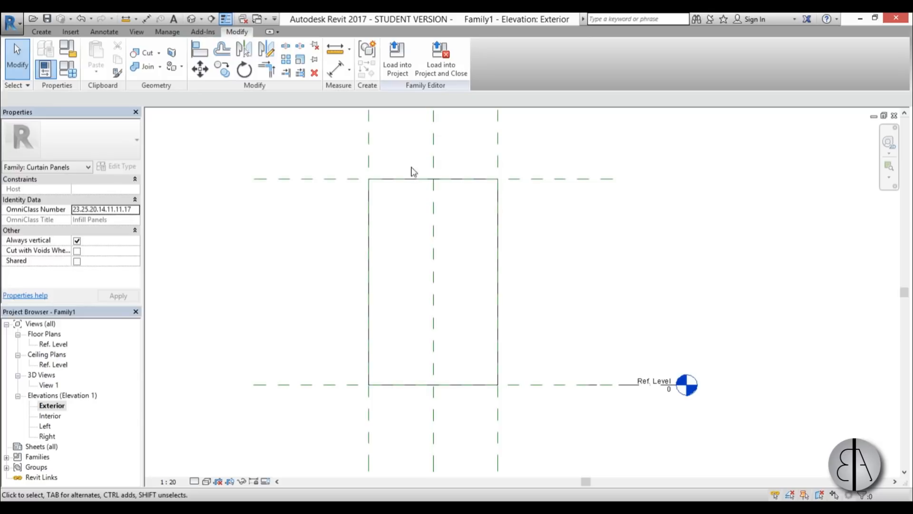
pyautogui.click(41, 32)
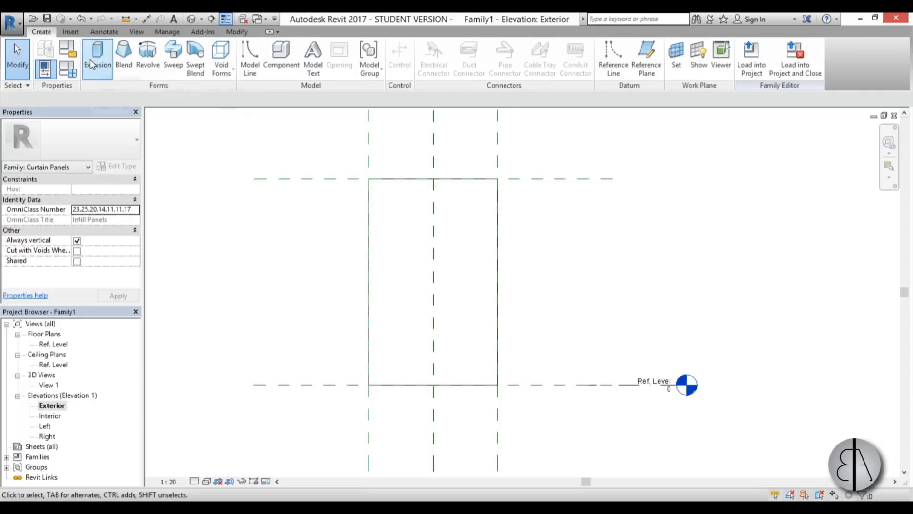
# Cancel a new extrusion sketch and show the Ref. Level floor plan of the glass panel.
pyautogui.click(97, 56)
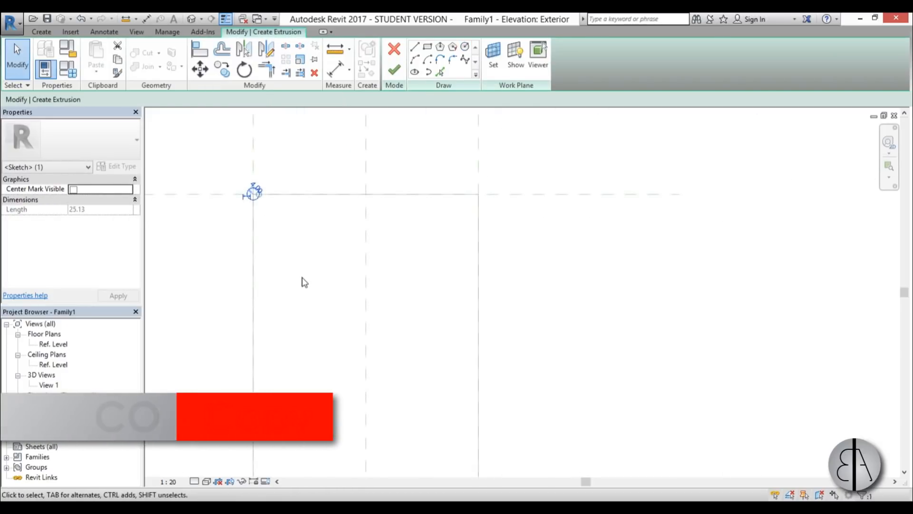
pyautogui.click(222, 69)
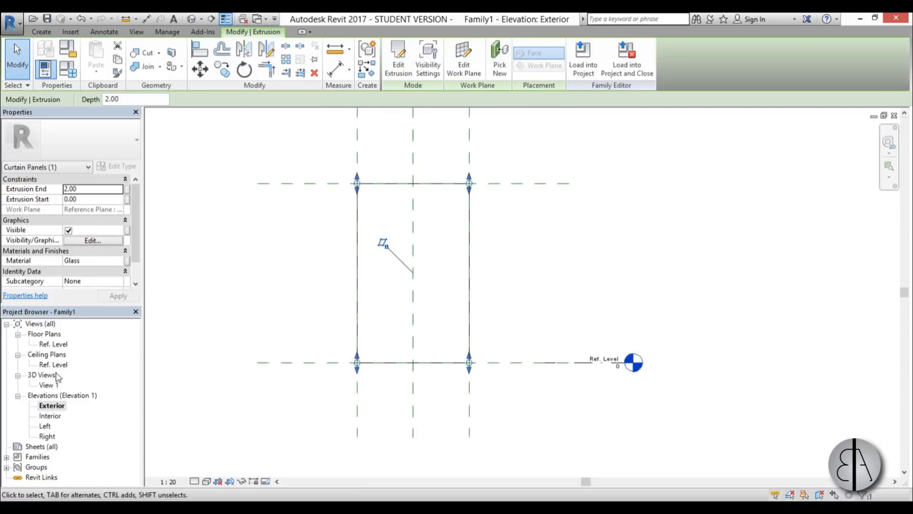
pyautogui.doubleClick(55, 343)
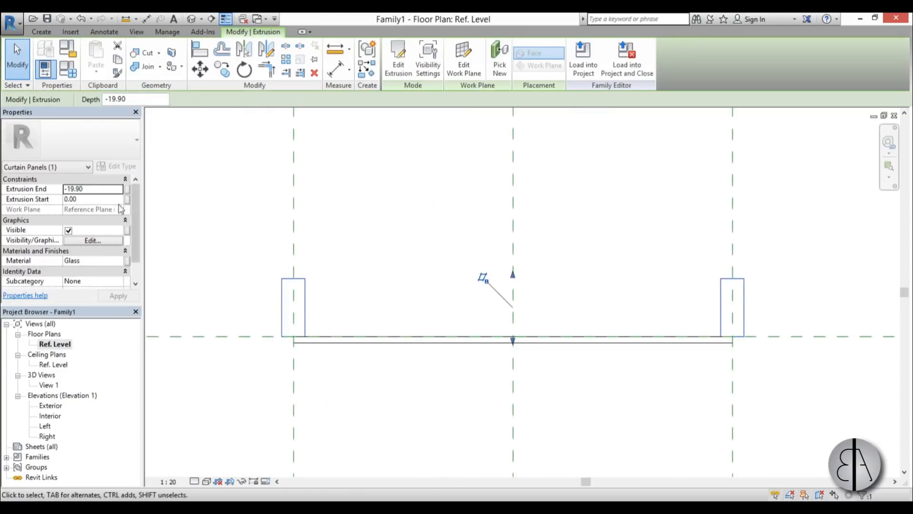
# Set the glass extrusion end to 30.00, then enter -30.00 for the next extrusion.
pyautogui.click(93, 188)
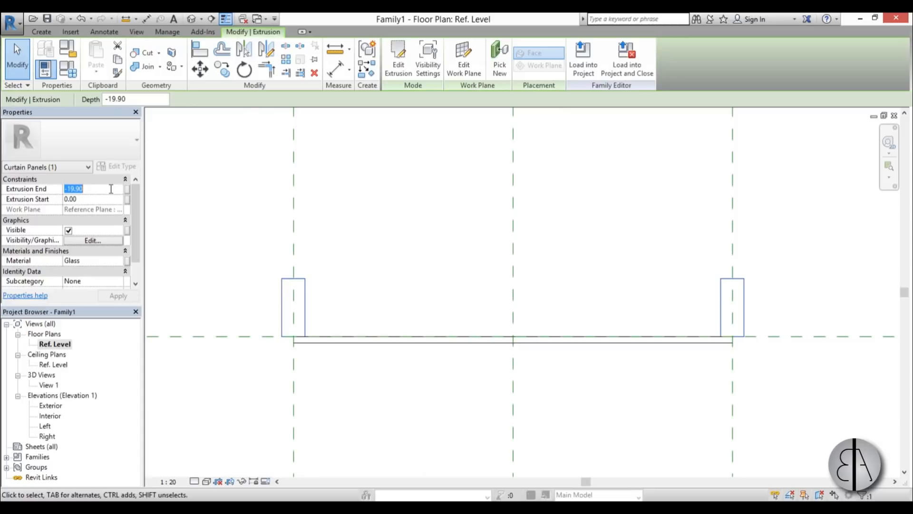
pyautogui.write('30.00')
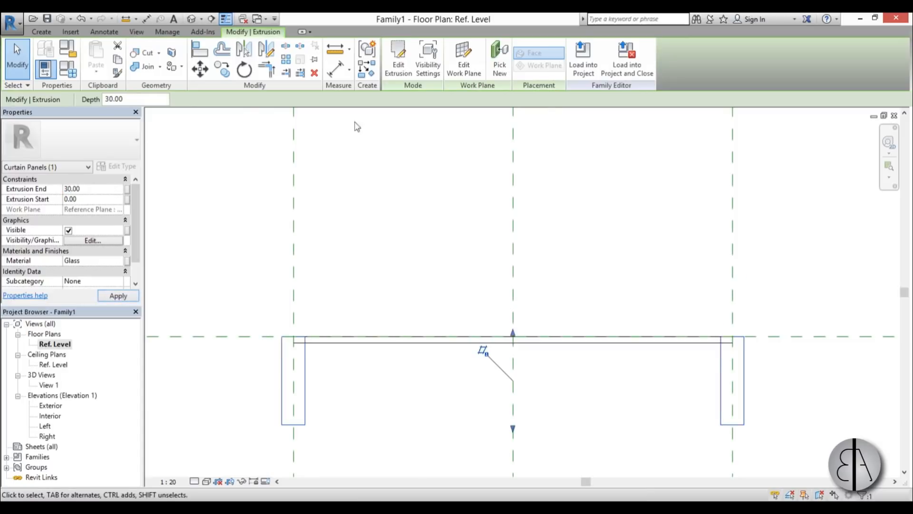
pyautogui.click(118, 295)
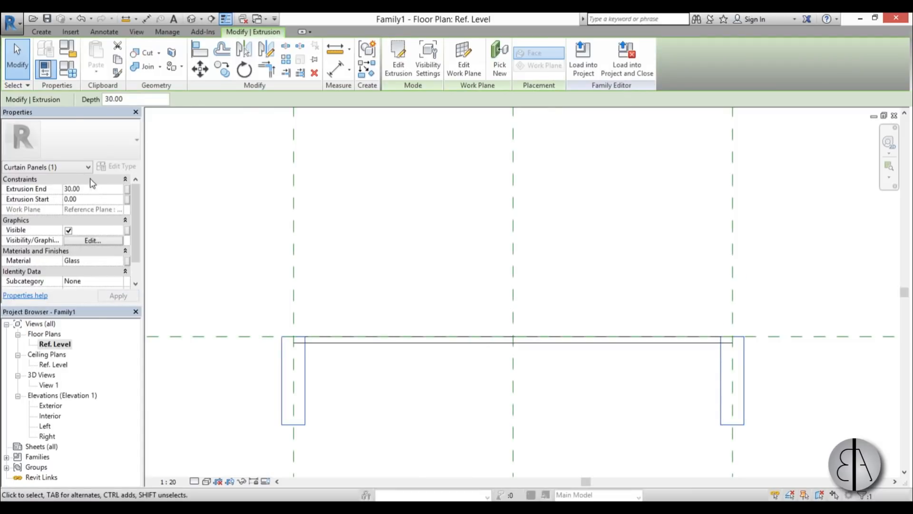
pyautogui.write('-30.00')
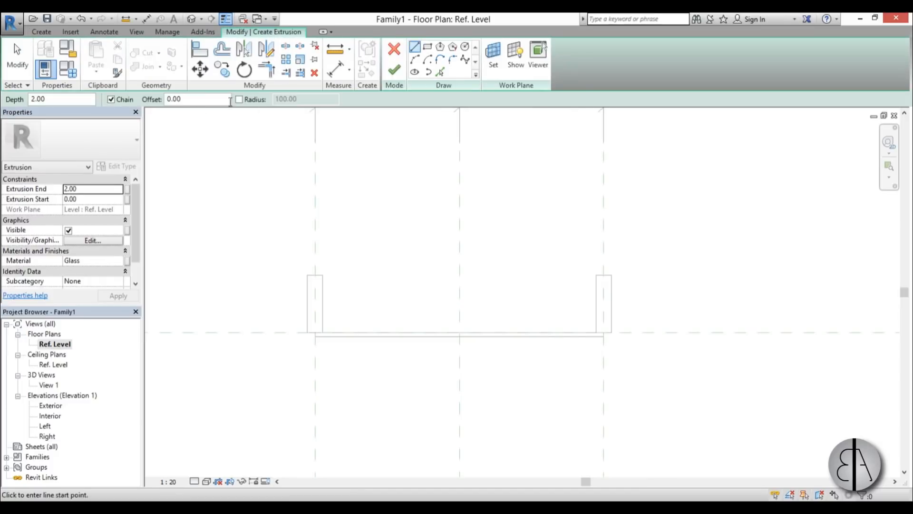
# Extrude circular frame posts at both panel ends and view them in the Exterior elevation.
pyautogui.click(465, 47)
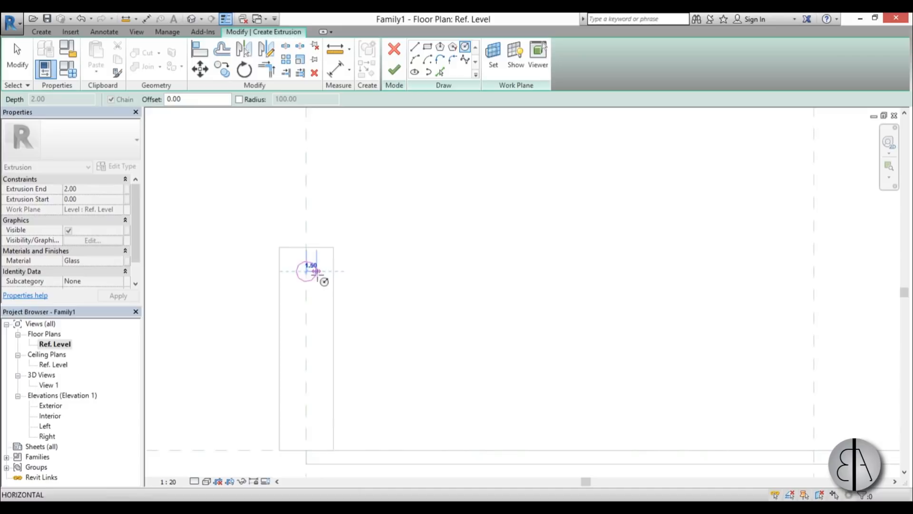
pyautogui.click(307, 273)
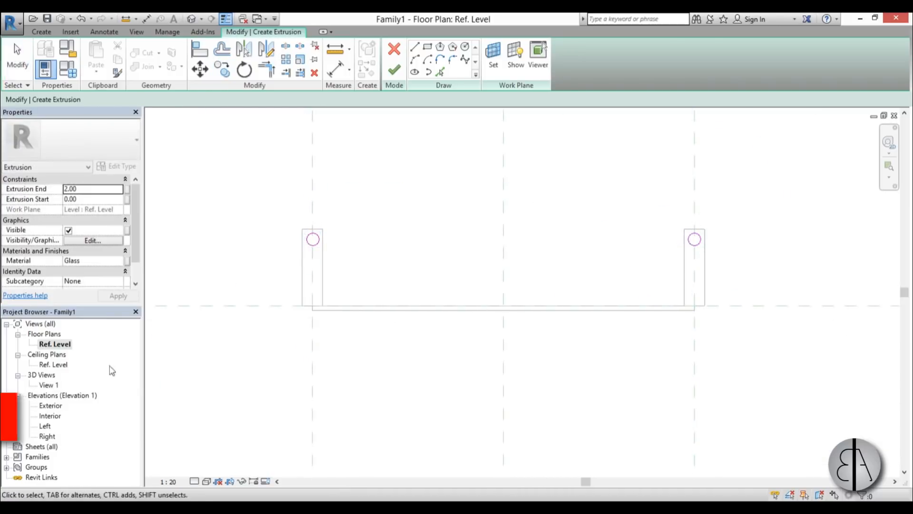
pyautogui.doubleClick(51, 405)
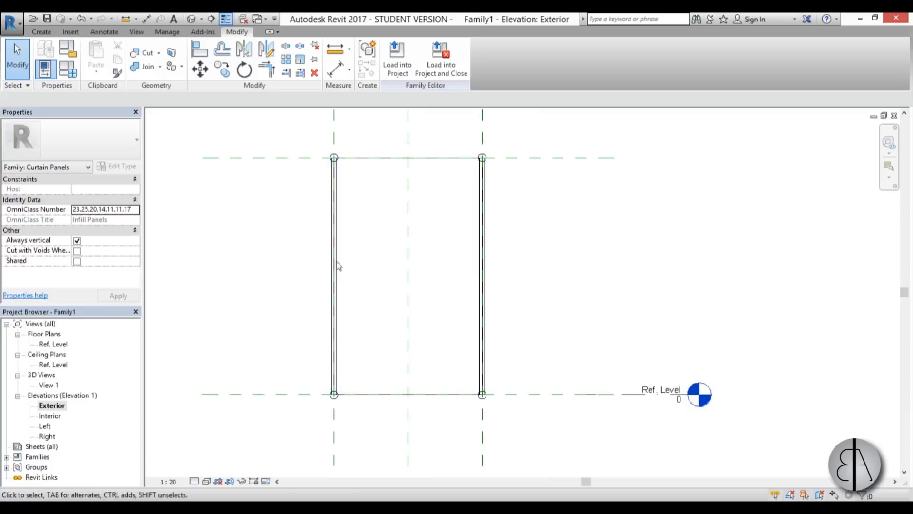
pyautogui.moveTo(279, 327)
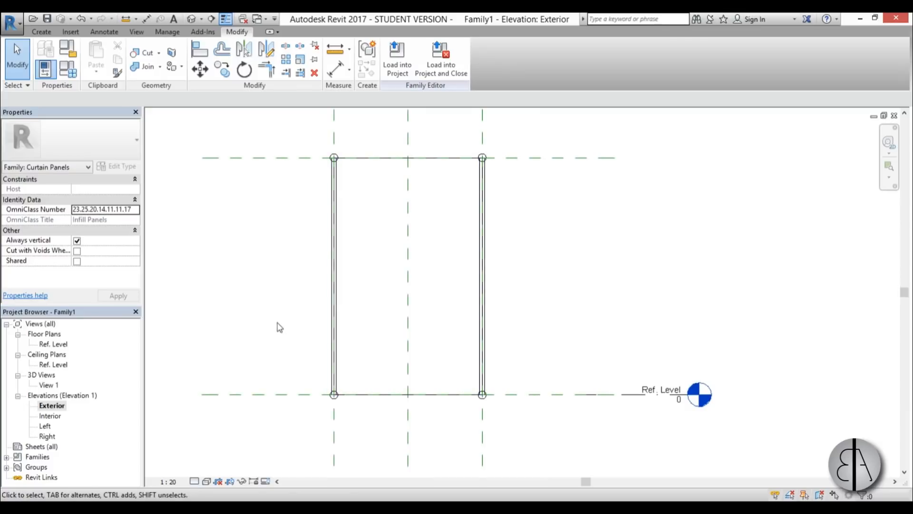
pyautogui.moveTo(50, 436)
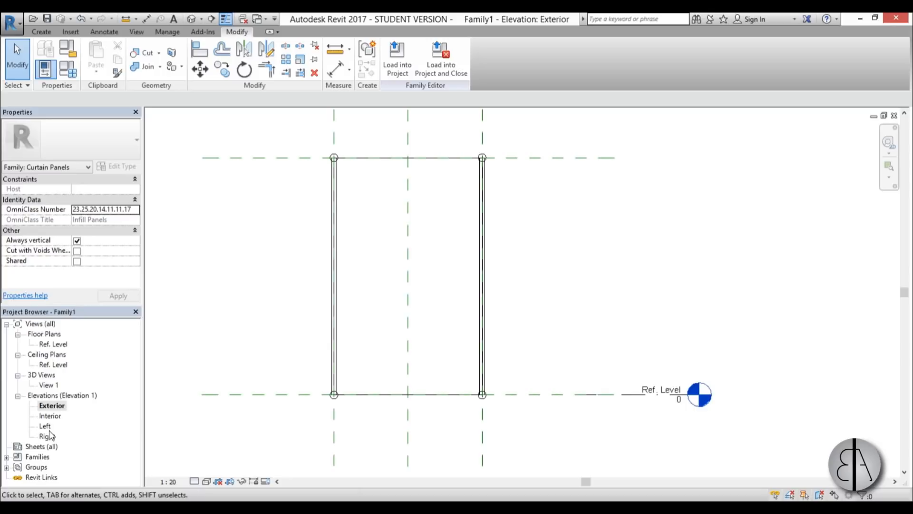
# Show the Right, then the Left side elevation of the panel for the louver extrusion.
pyautogui.doubleClick(45, 425)
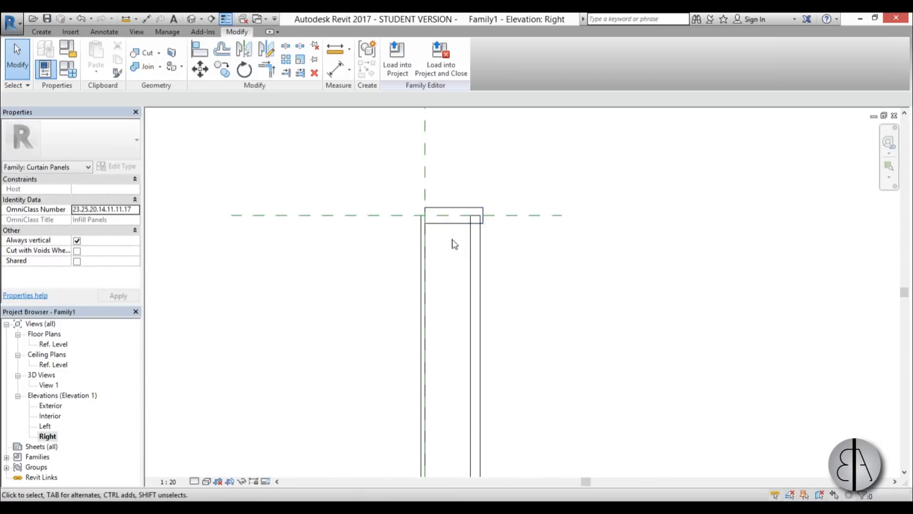
pyautogui.doubleClick(44, 426)
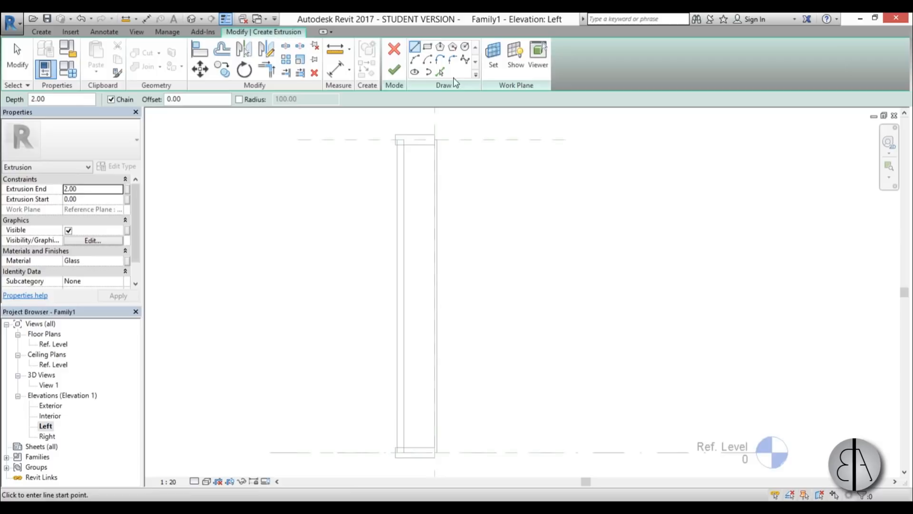
pyautogui.moveTo(415, 73)
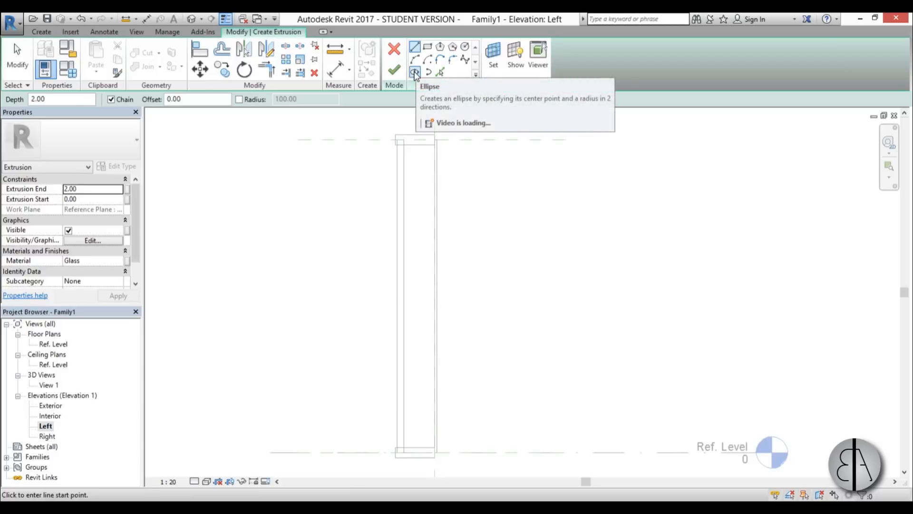
# Sketch a narrow 22.00 ellipse near the panel top as the louver profile.
pyautogui.click(414, 73)
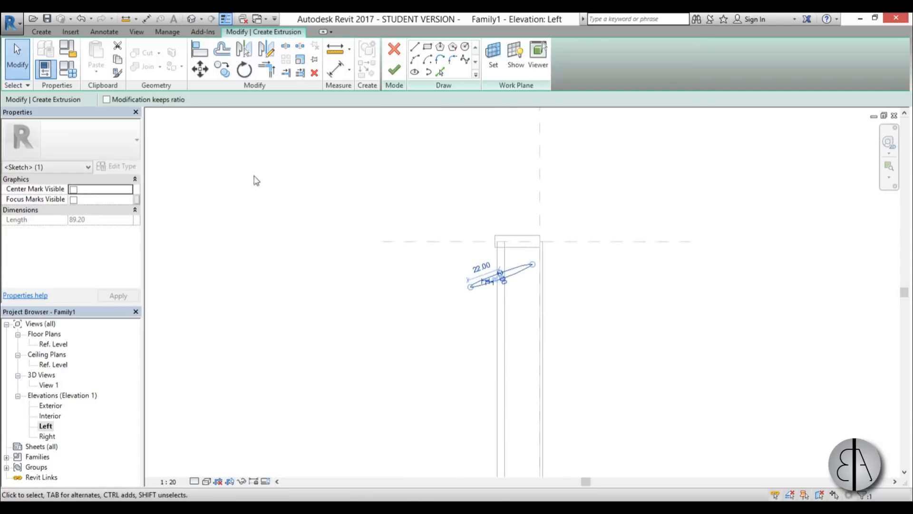
pyautogui.moveTo(505, 286)
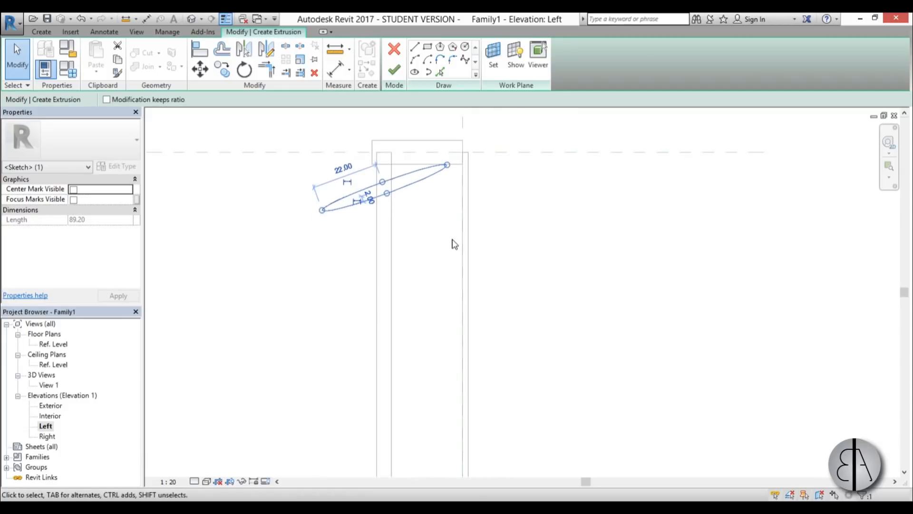
# Copy the elliptical louver at spacing 40 with Multiple so six louvers span the panel height.
pyautogui.click(222, 68)
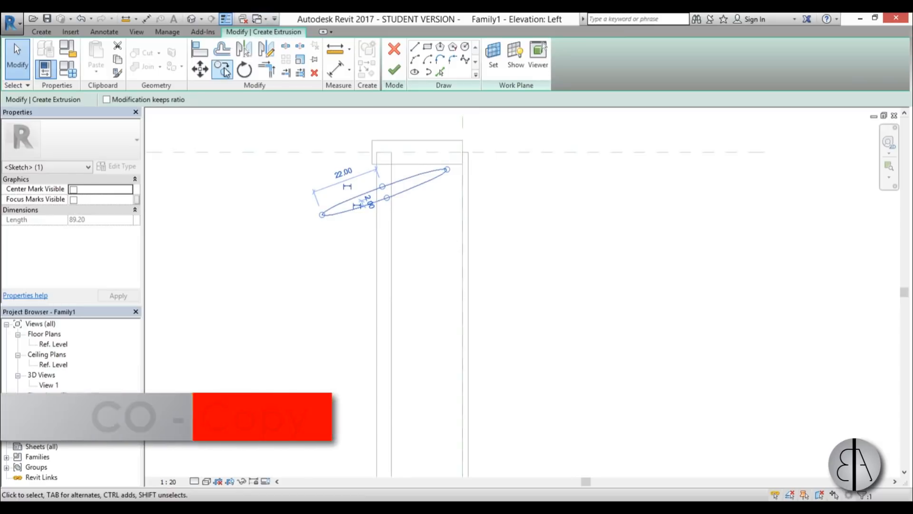
pyautogui.click(222, 69)
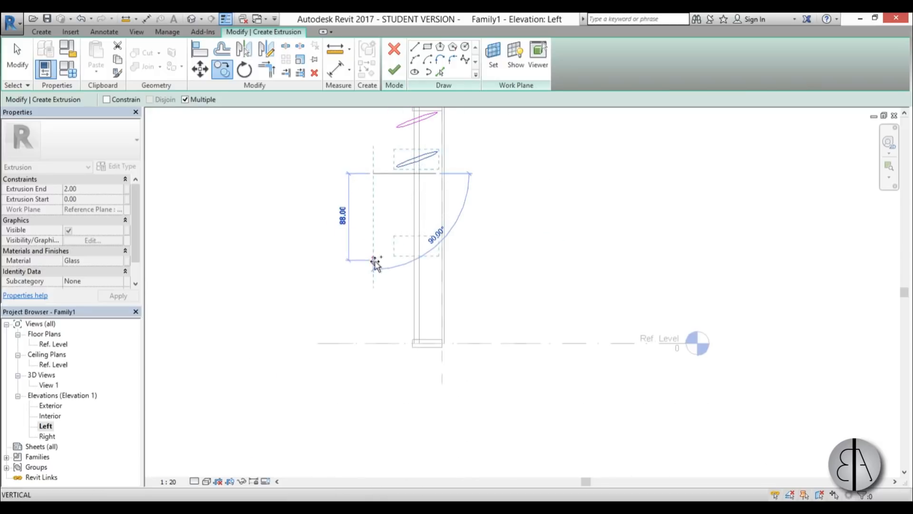
pyautogui.write('40')
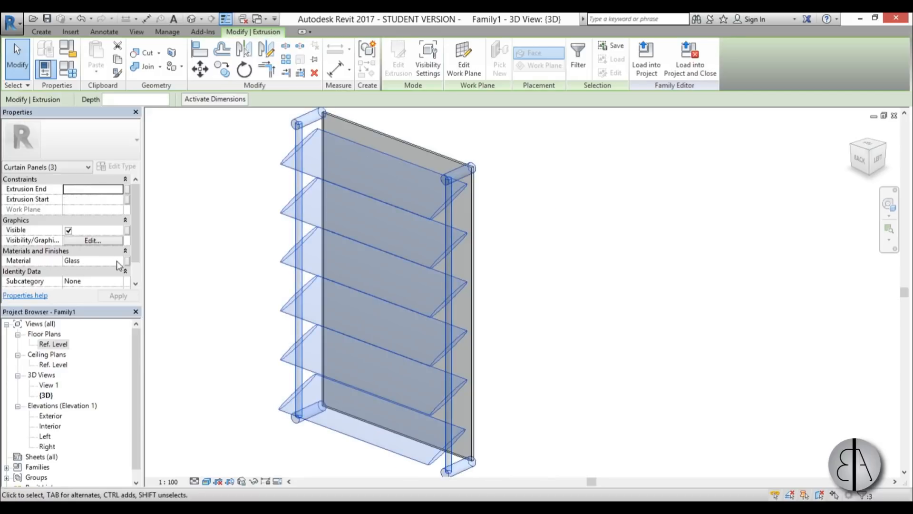
# Assign Aluminum 5052 from Autodesk Materials > Metal to the posts and louvers.
pyautogui.click(124, 261)
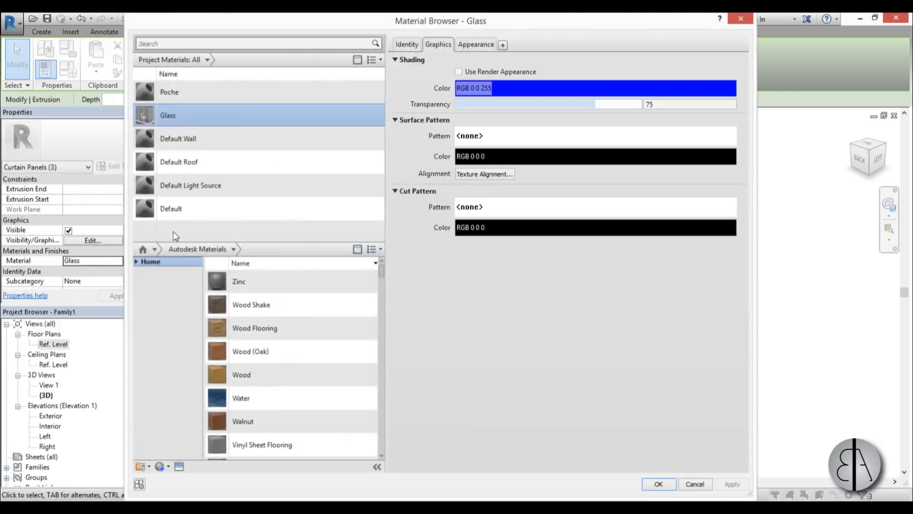
pyautogui.click(136, 261)
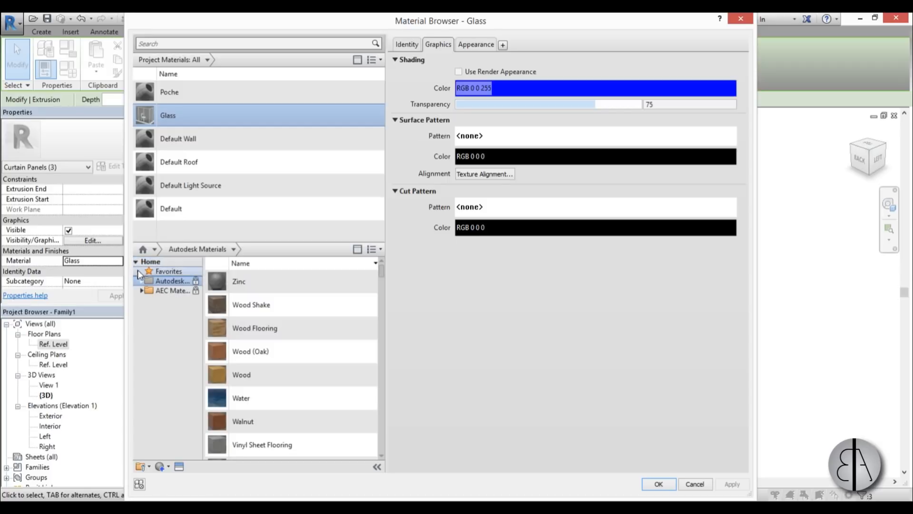
pyautogui.click(142, 280)
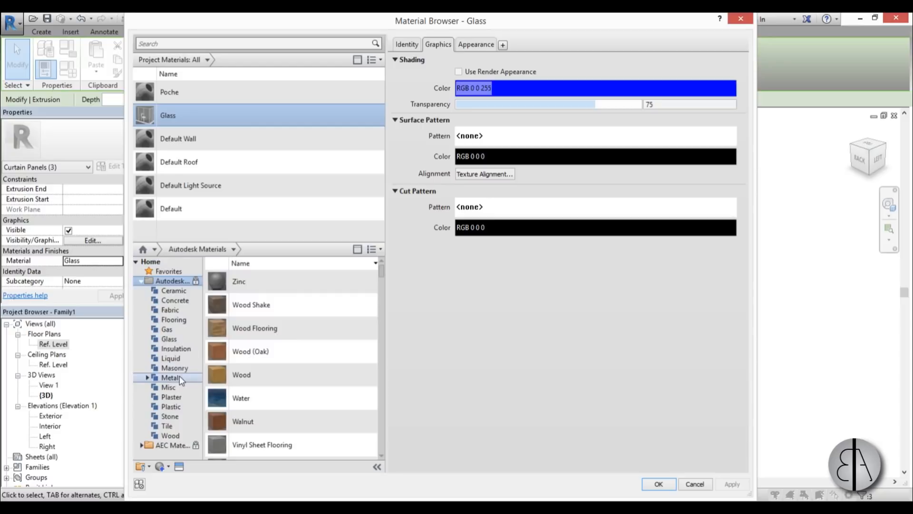
pyautogui.click(170, 378)
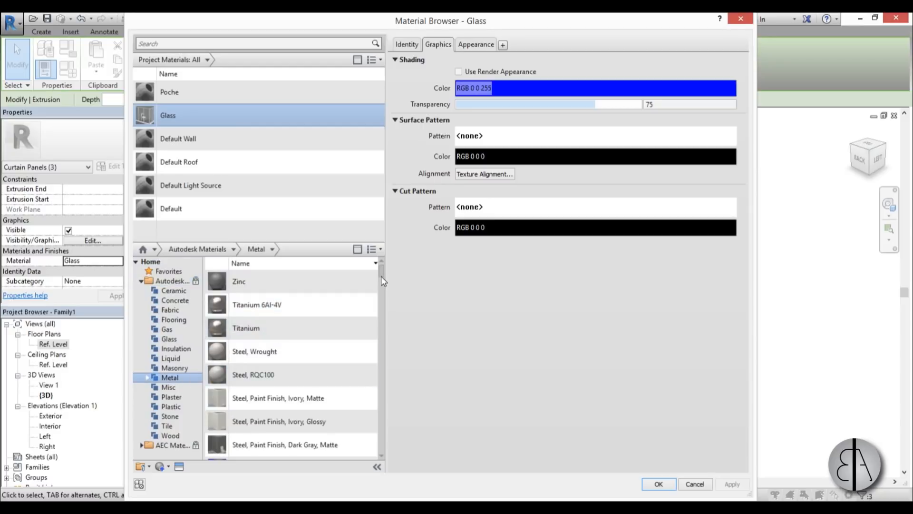
pyautogui.scroll(-3)
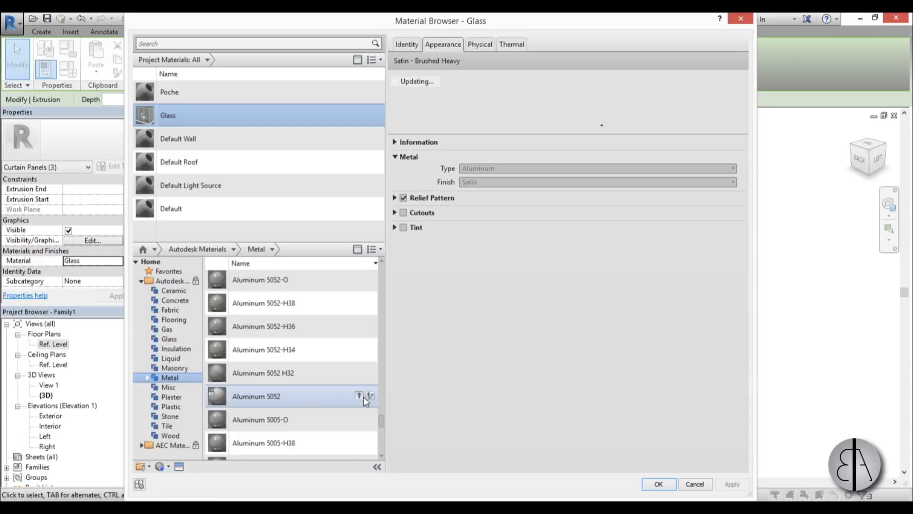
pyautogui.click(359, 396)
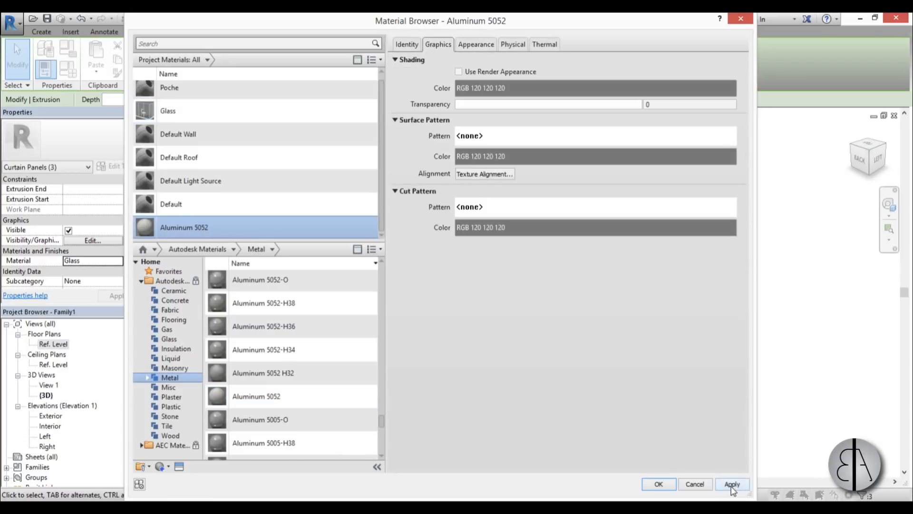
pyautogui.click(659, 484)
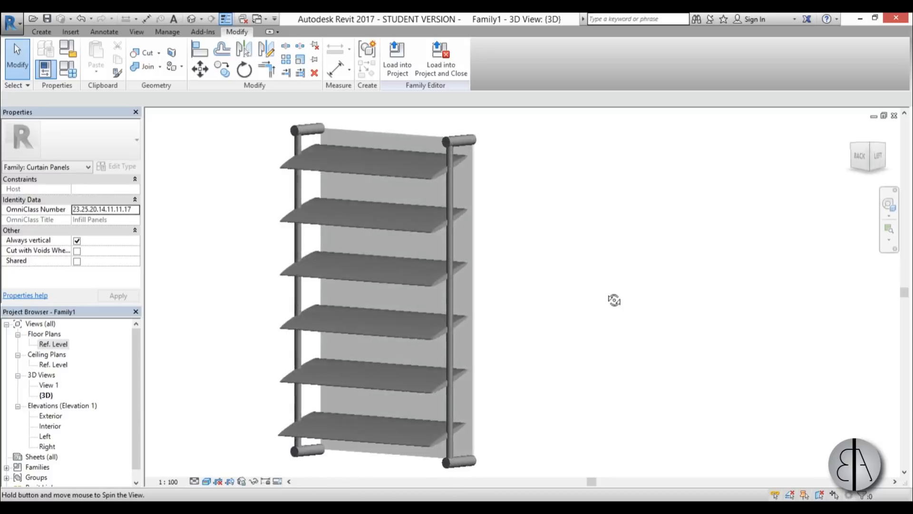
# Load the louvered panel family into Project2 via Load into Project.
pyautogui.moveTo(614, 299); pyautogui.dragTo(566, 373)
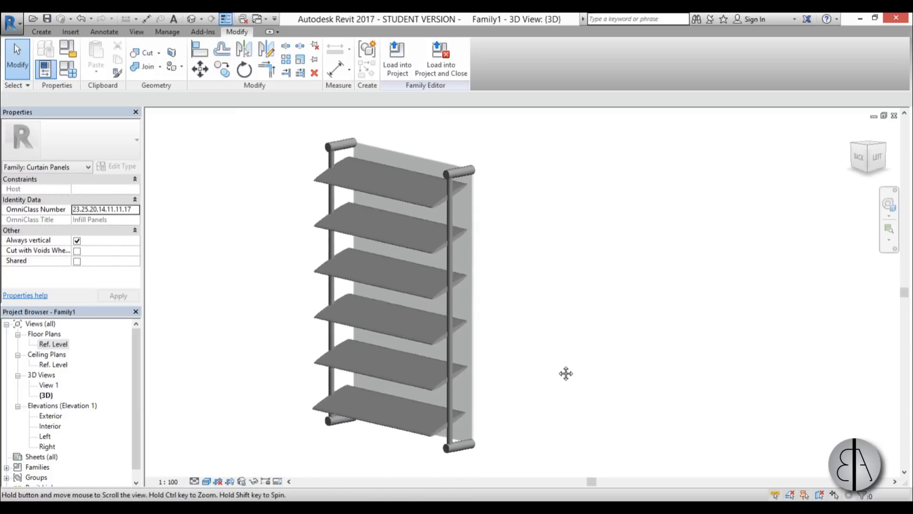
pyautogui.click(398, 60)
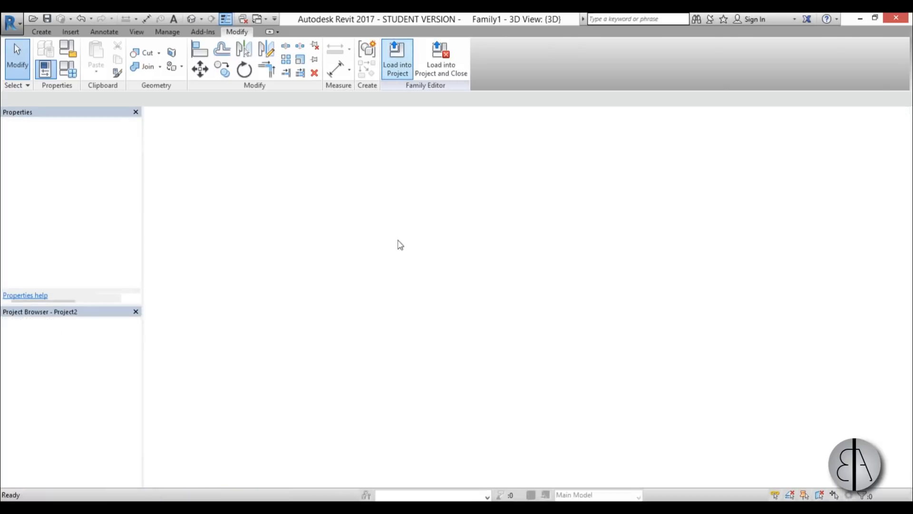
pyautogui.click(398, 58)
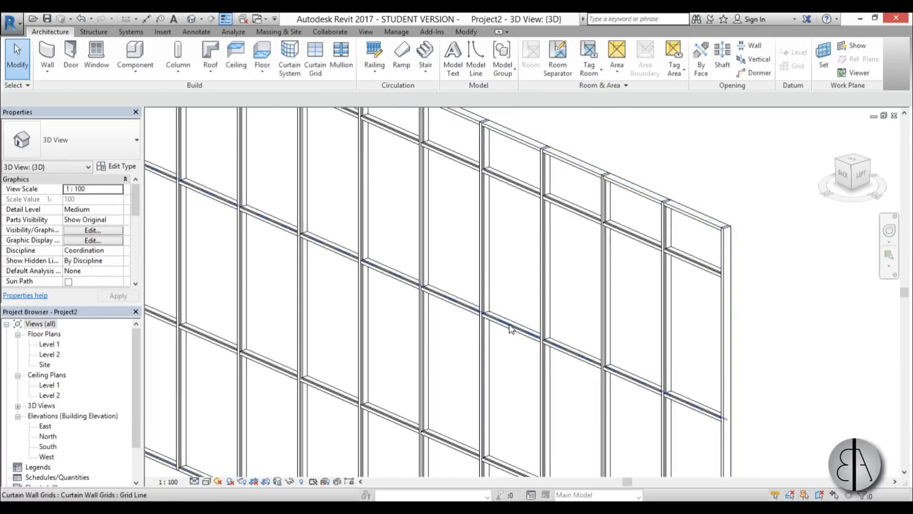
# Ctrl-select five scattered glazed storefront panels and show the panel type list.
pyautogui.click(513, 251)
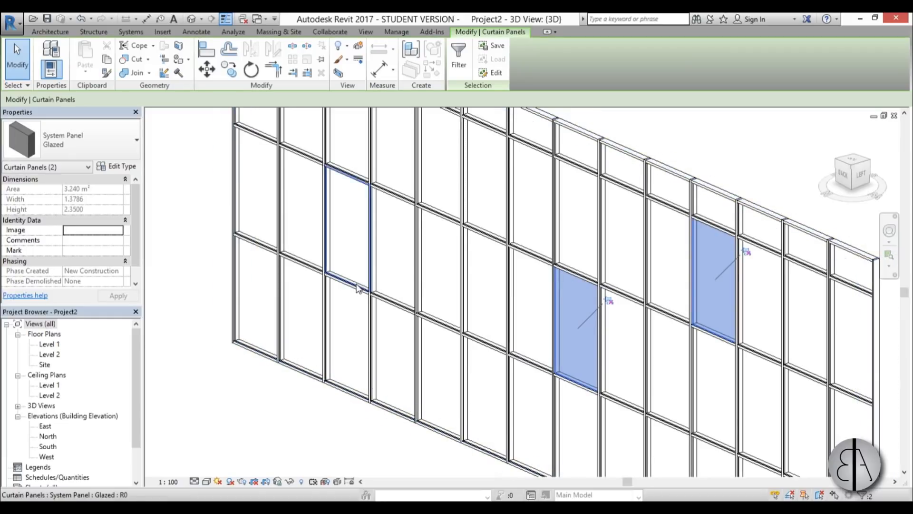
pyautogui.click(346, 228)
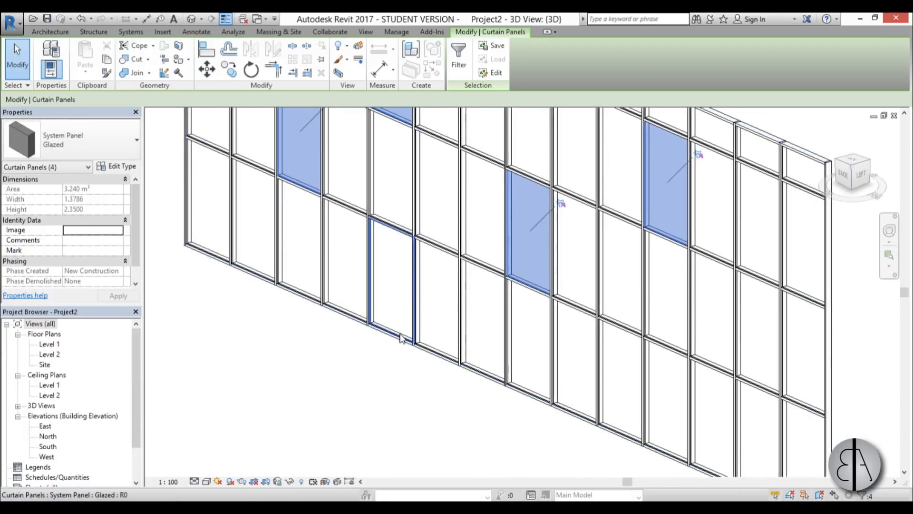
pyautogui.click(390, 279)
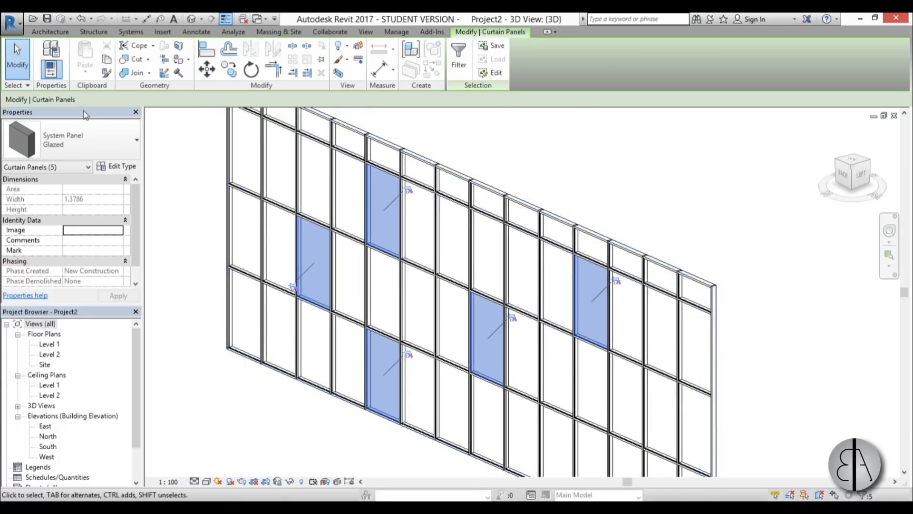
pyautogui.click(136, 140)
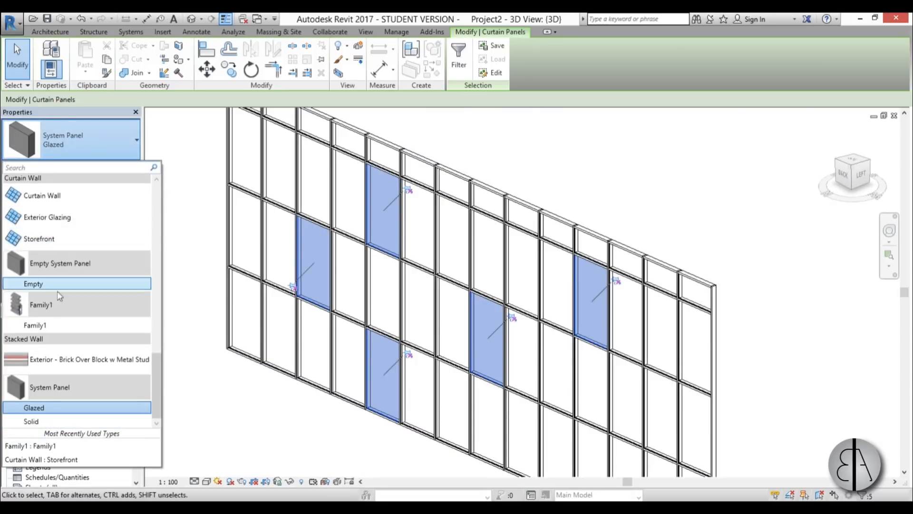
# Swap the selected panels to Family1 : Family1 and orbit to inspect the wall.
pyautogui.click(41, 305)
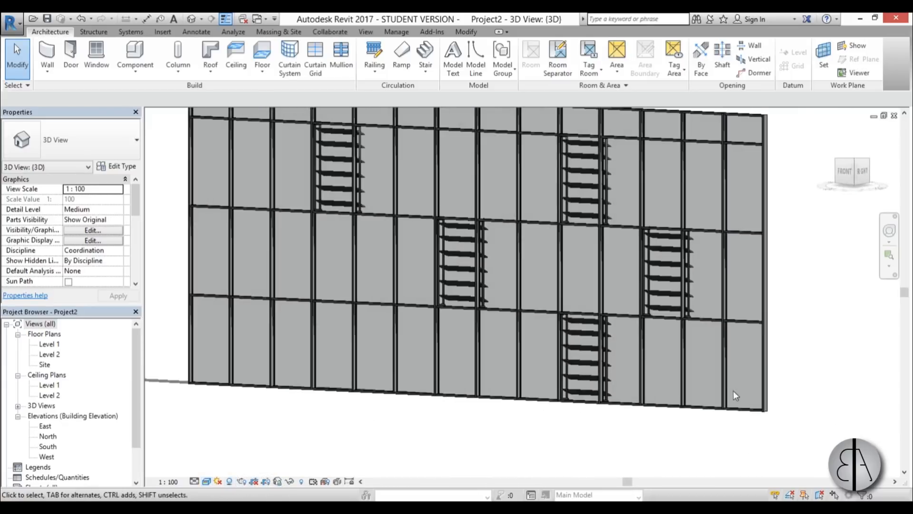
pyautogui.moveTo(734, 396); pyautogui.dragTo(343, 443)
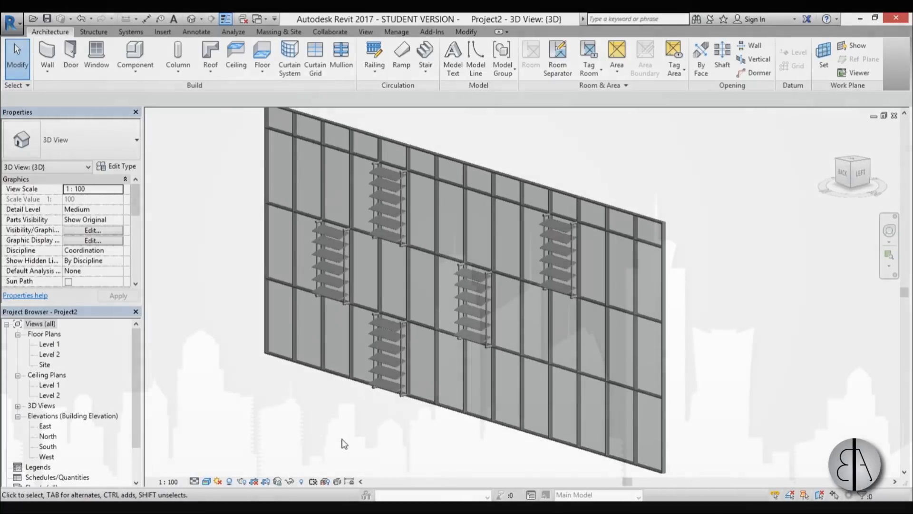